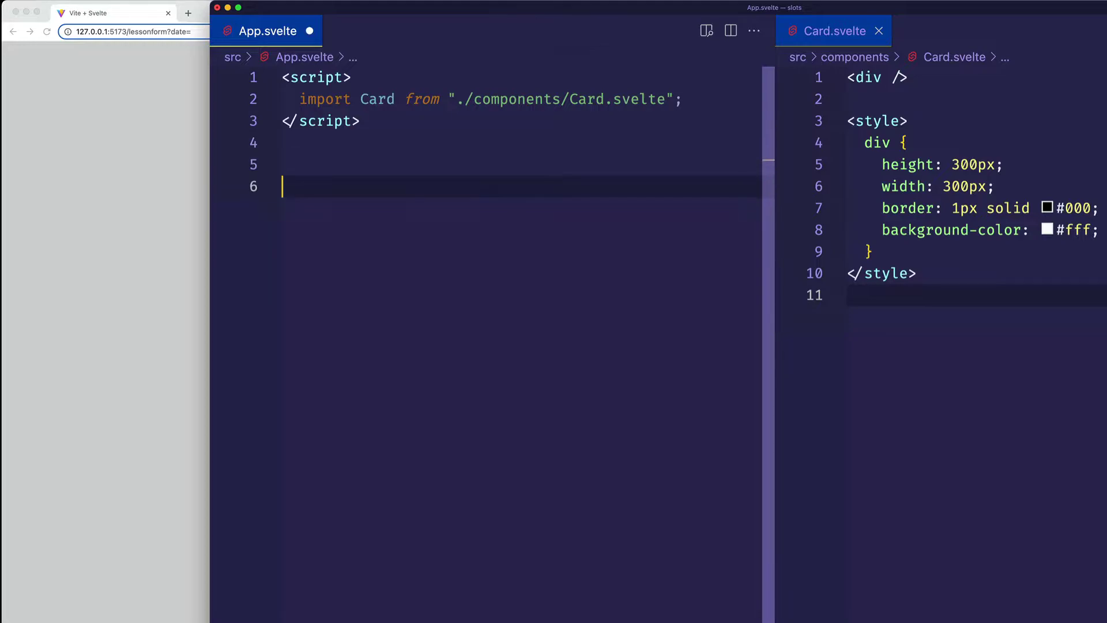
Step: Render a single <Card /> in App.svelte so the preview shows one empty bordered card
type("<Card />")
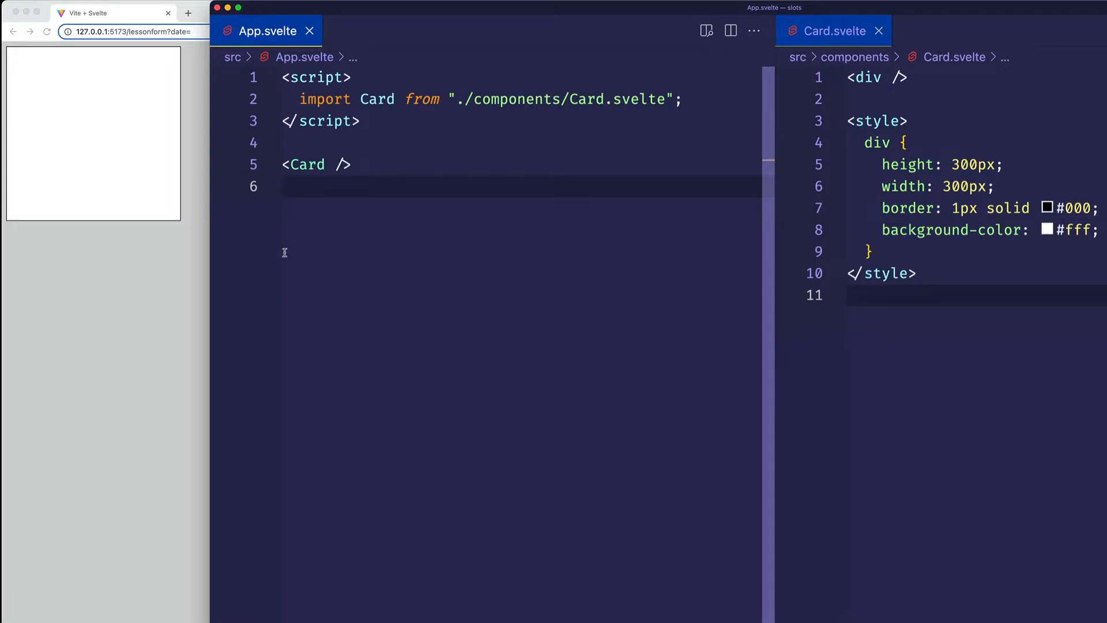
mouse_move(88, 183)
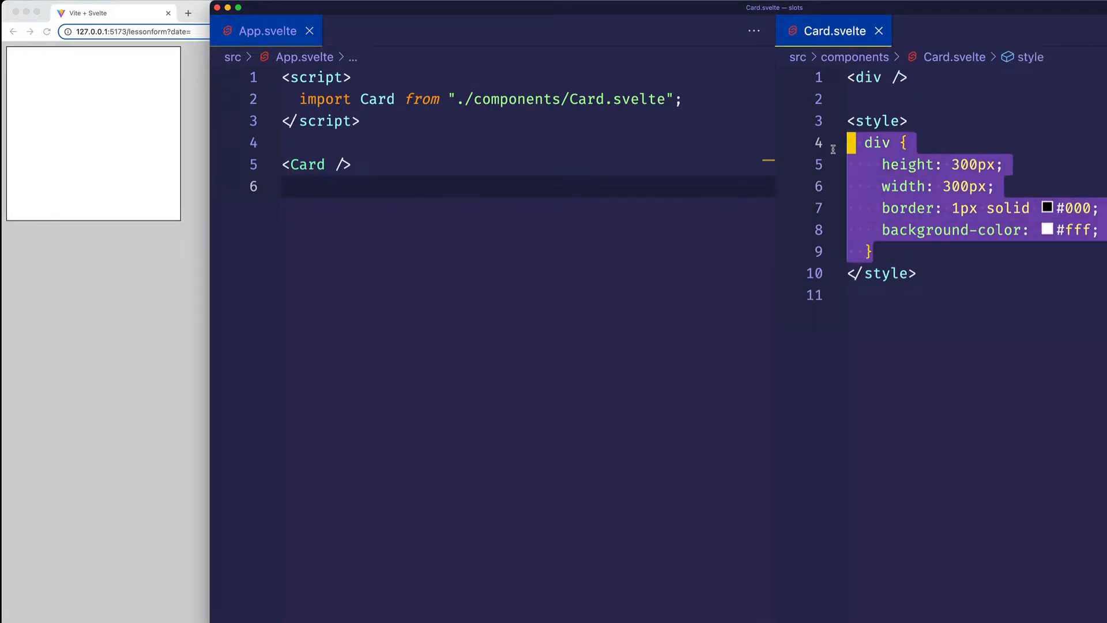
left_click(911, 164)
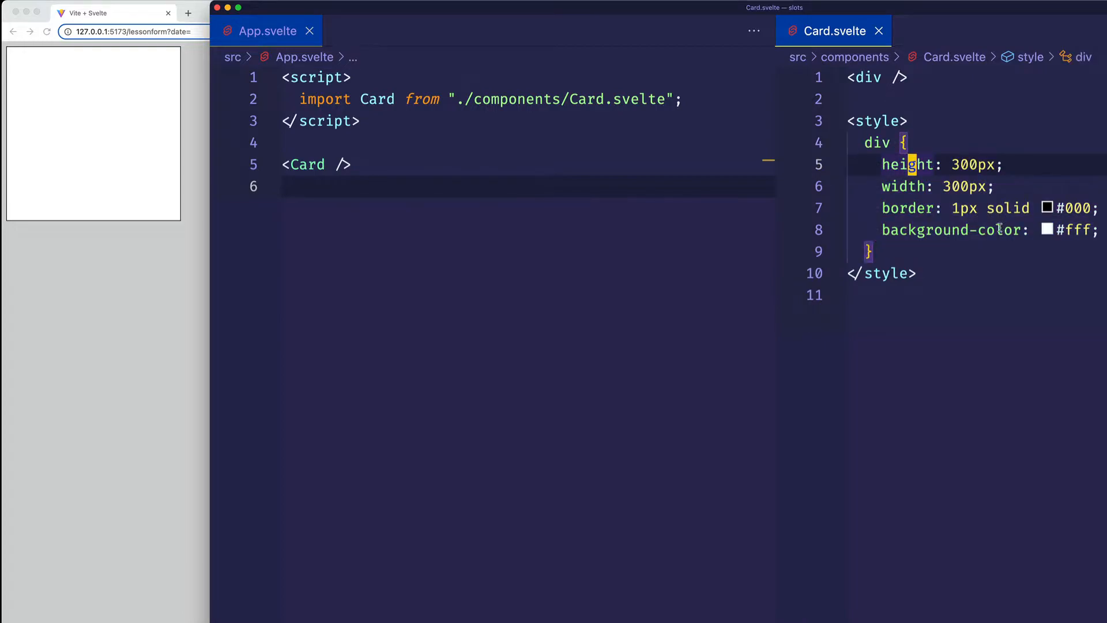
mouse_move(148, 195)
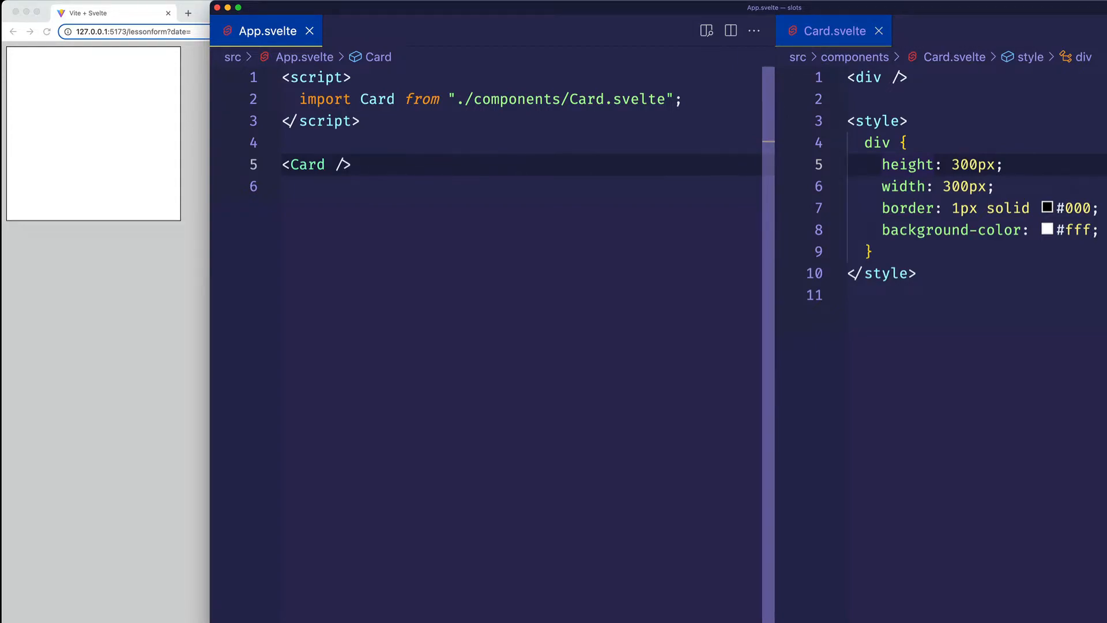
Step: Wrap an <h2>Card #1</h2> between opening and closing Card tags in App.svelte
type("<Card />")
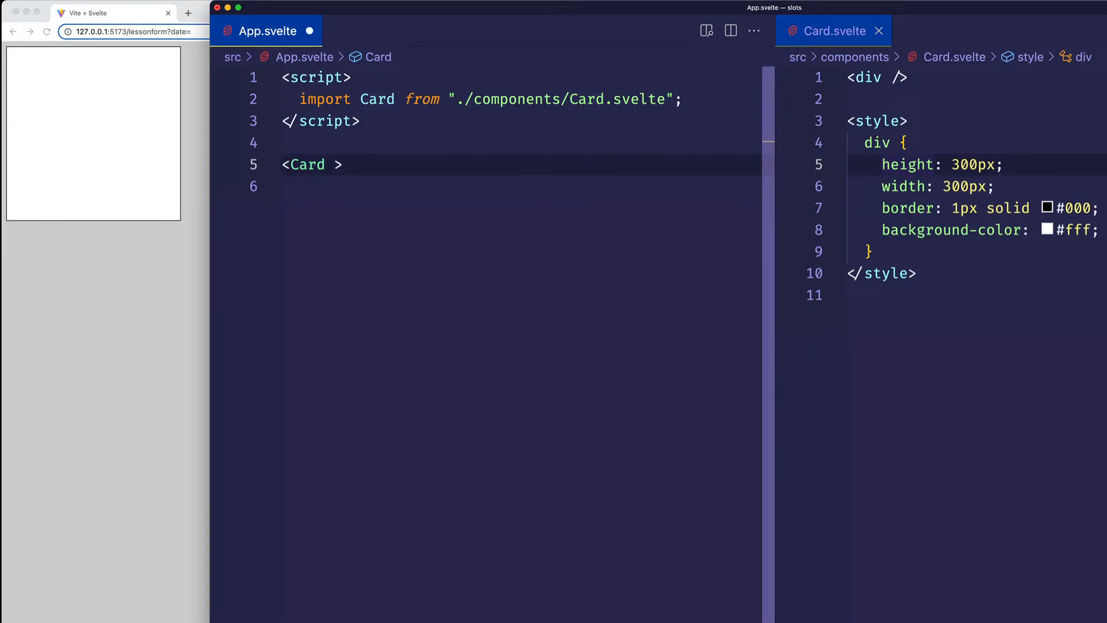
type("<")
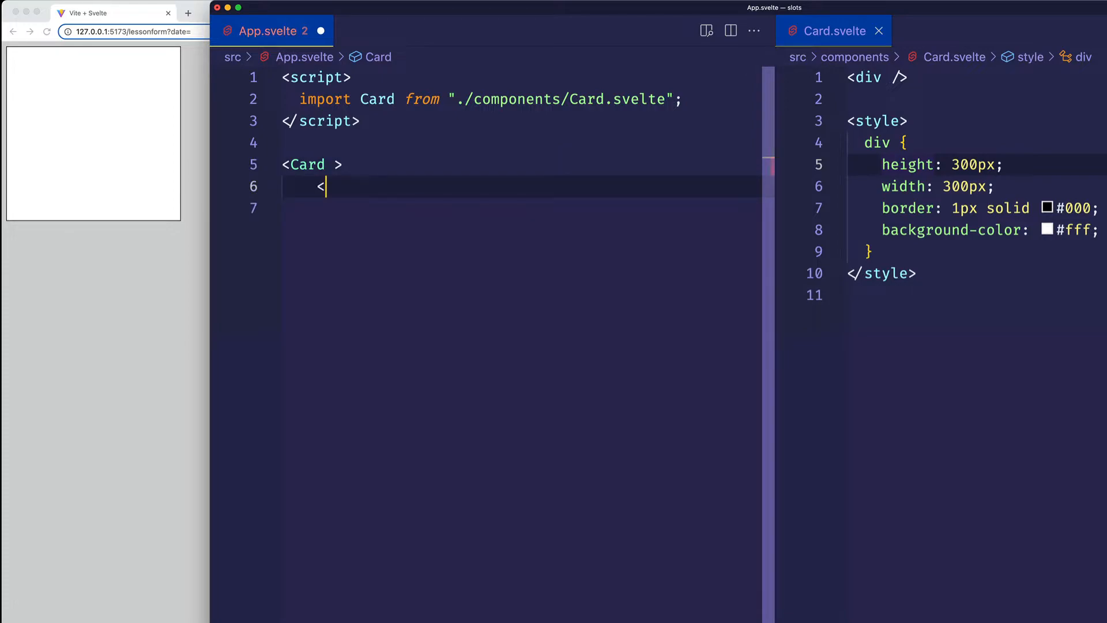
type("/Card>")
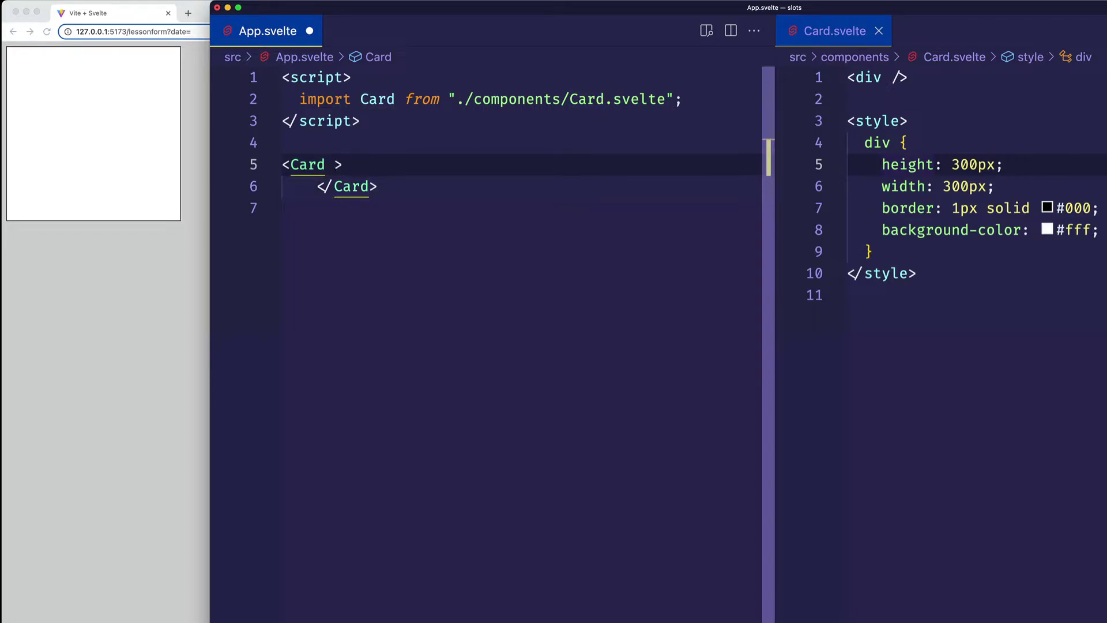
key("Enter")
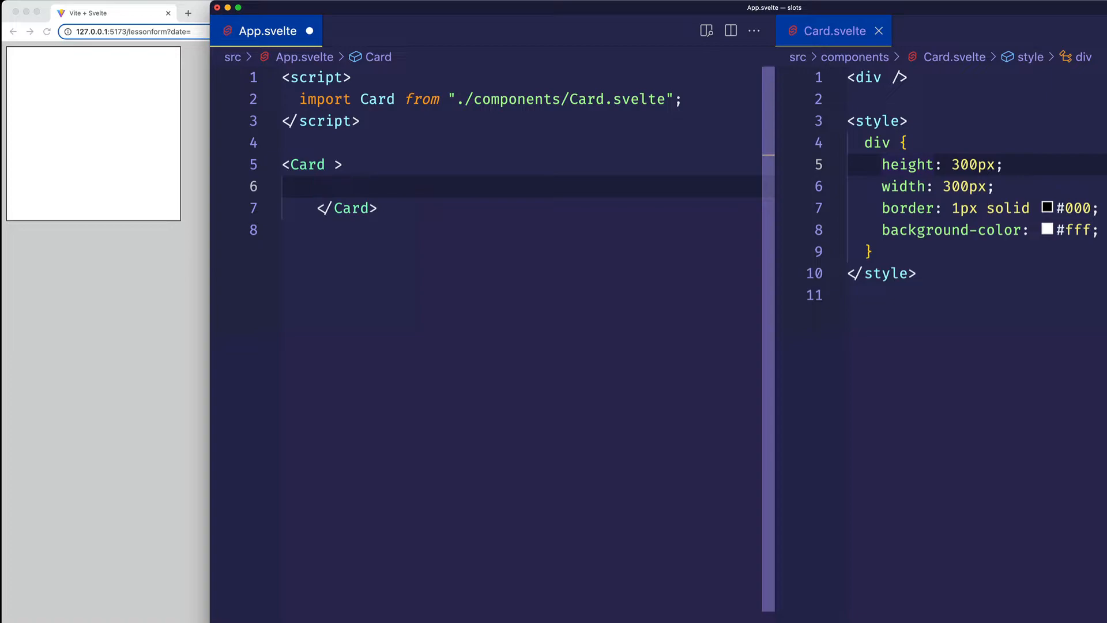
type("h2>Card #1</h2>")
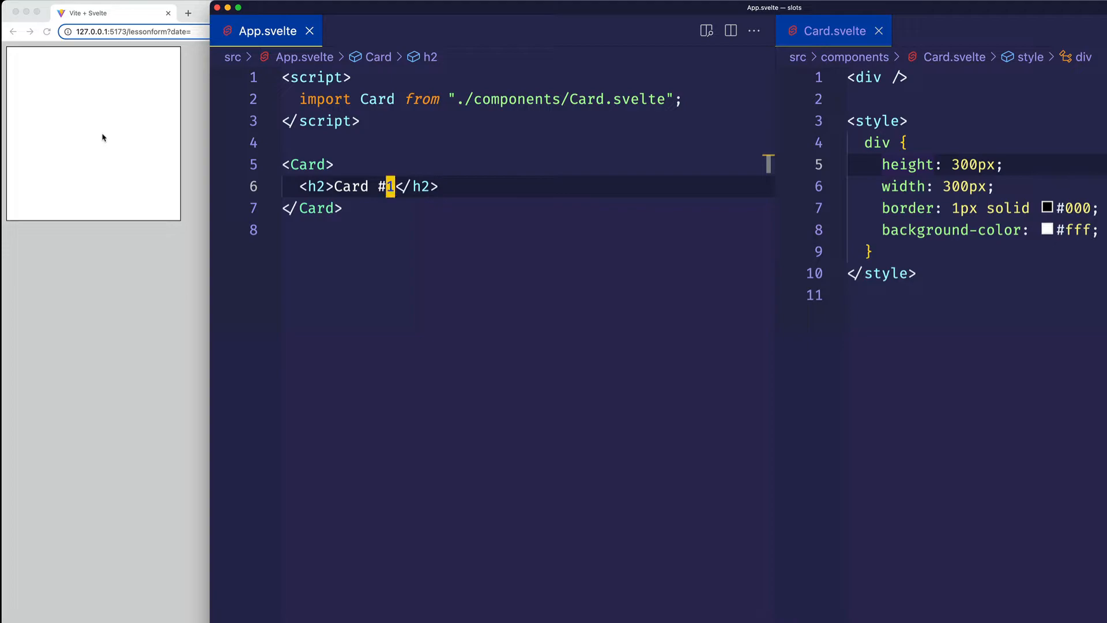
mouse_move(909, 99)
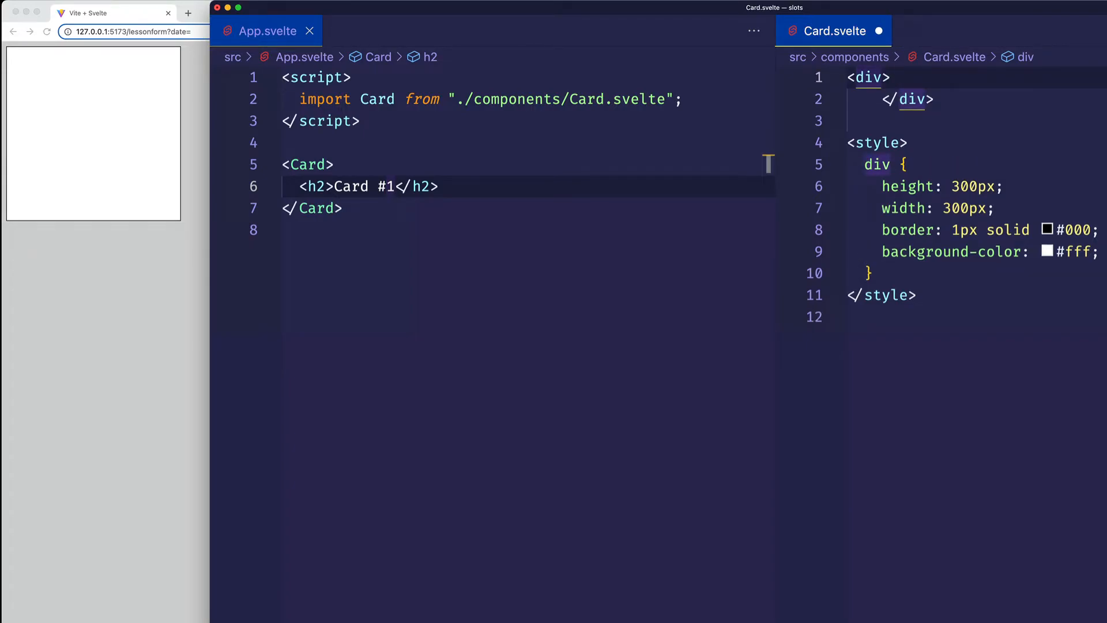
Step: Add a <slot /> inside Card.svelte's div so the card displays the Card #1 heading
type("<slot />")
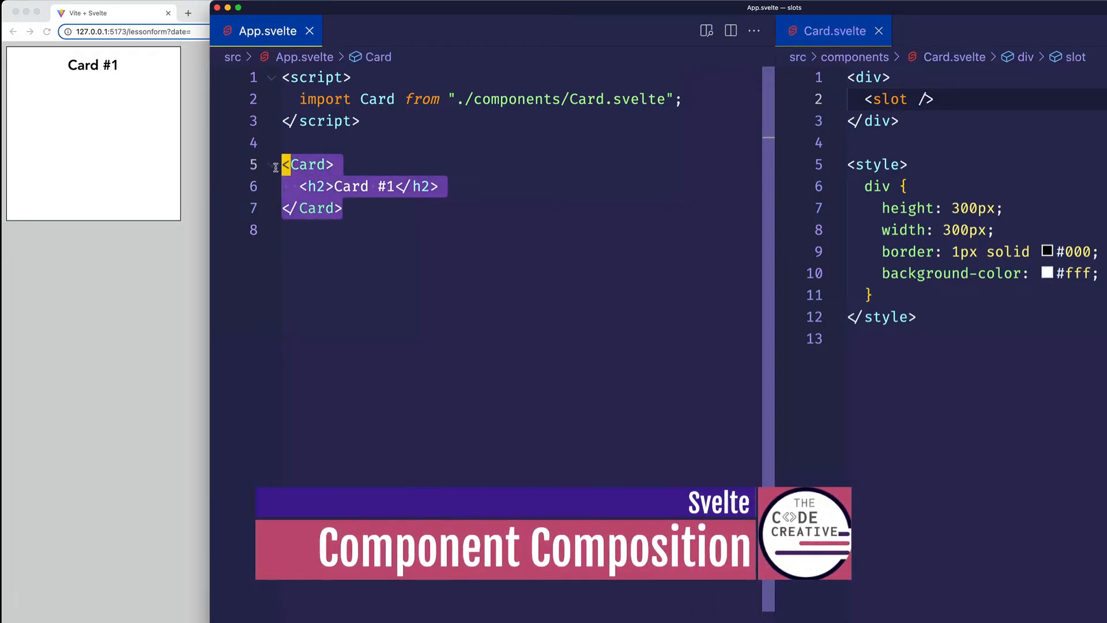
left_click(344, 187)
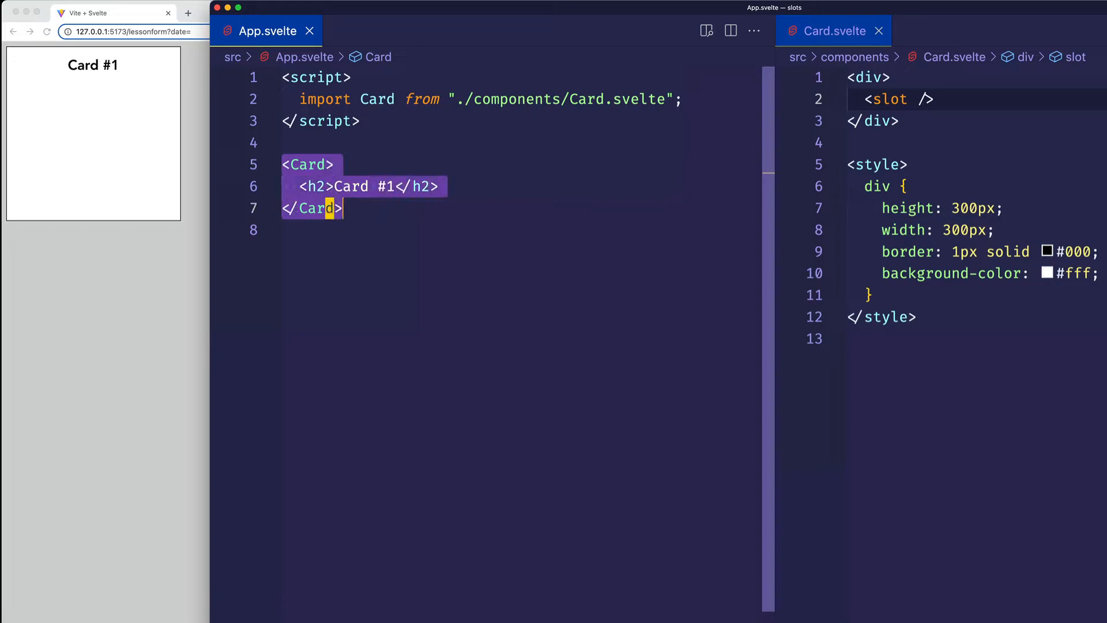
Step: Add a second Card with a Card #2 heading and a lorem1-expanded paragraph
type("<Card>")
type("<p></p>")
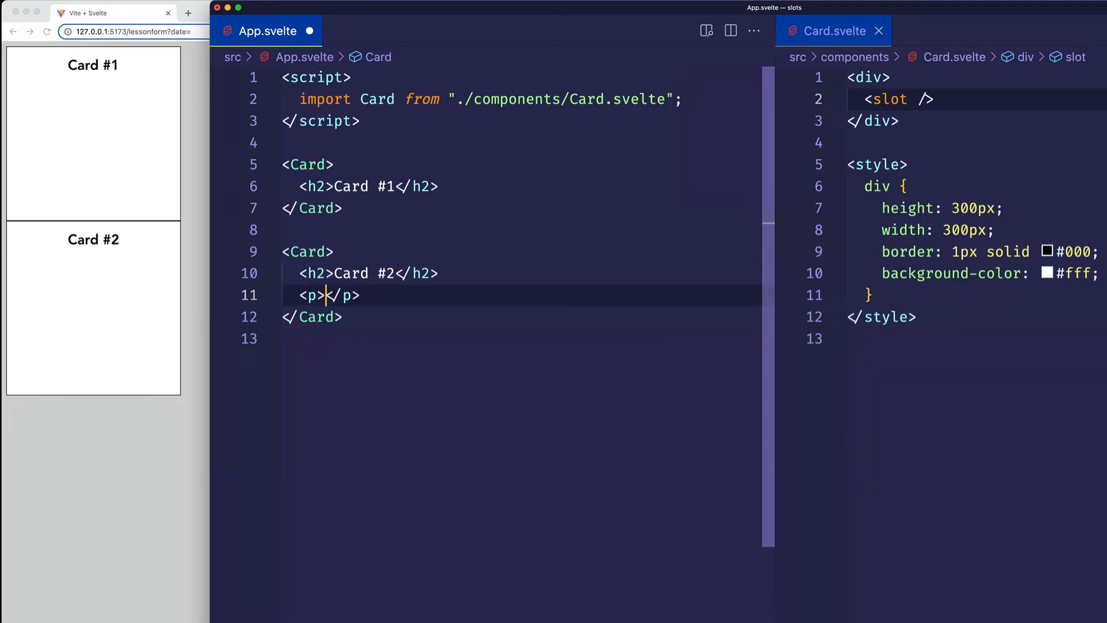
type("lo")
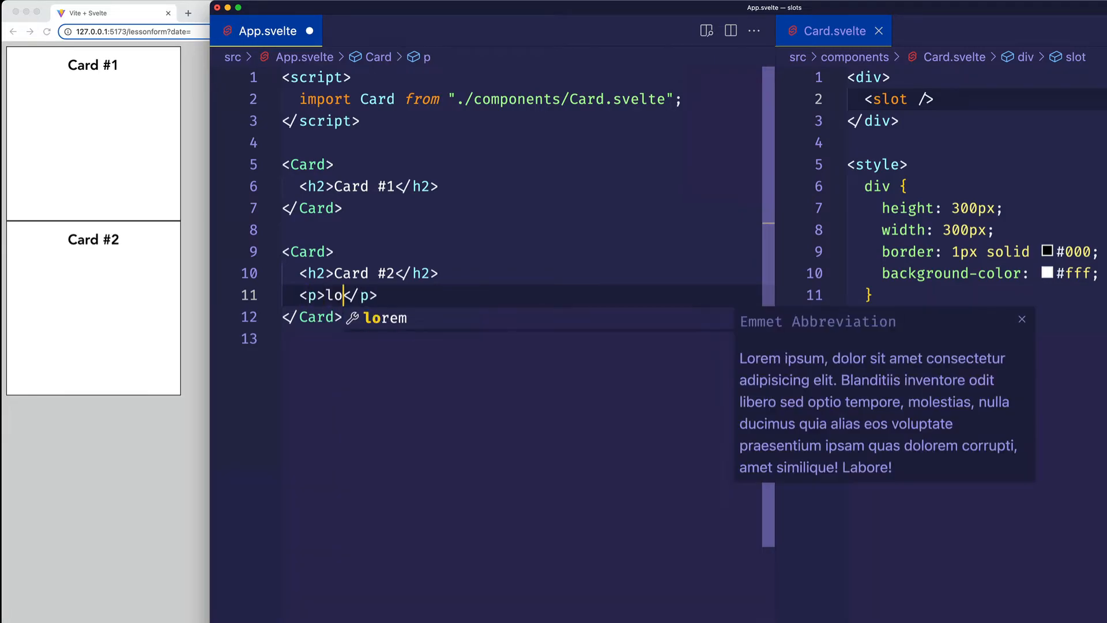
type("rem1")
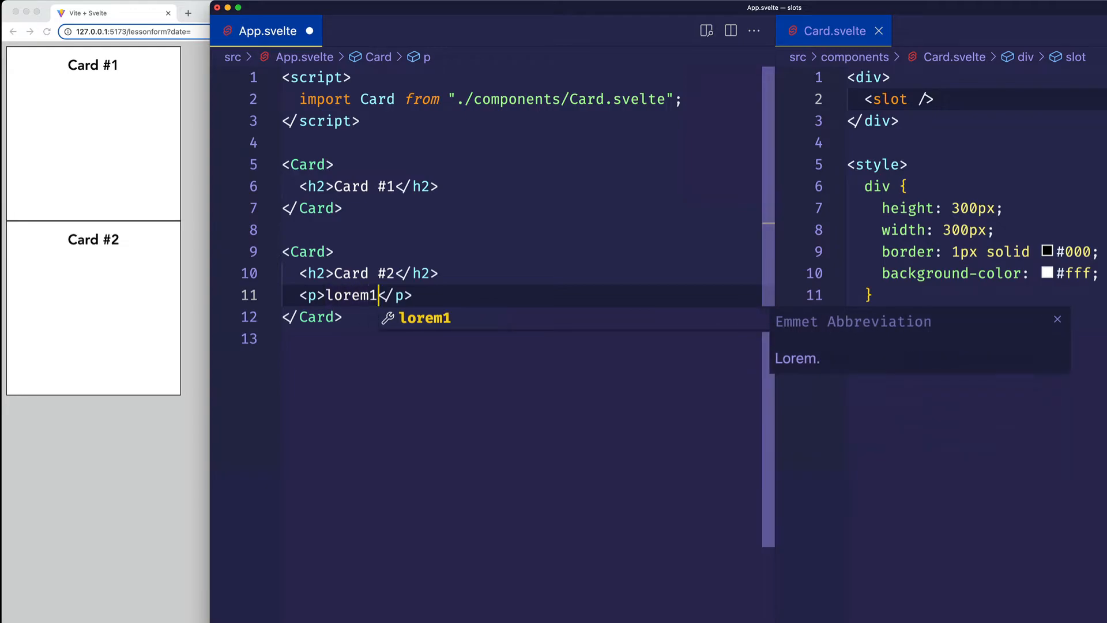
key("Tab")
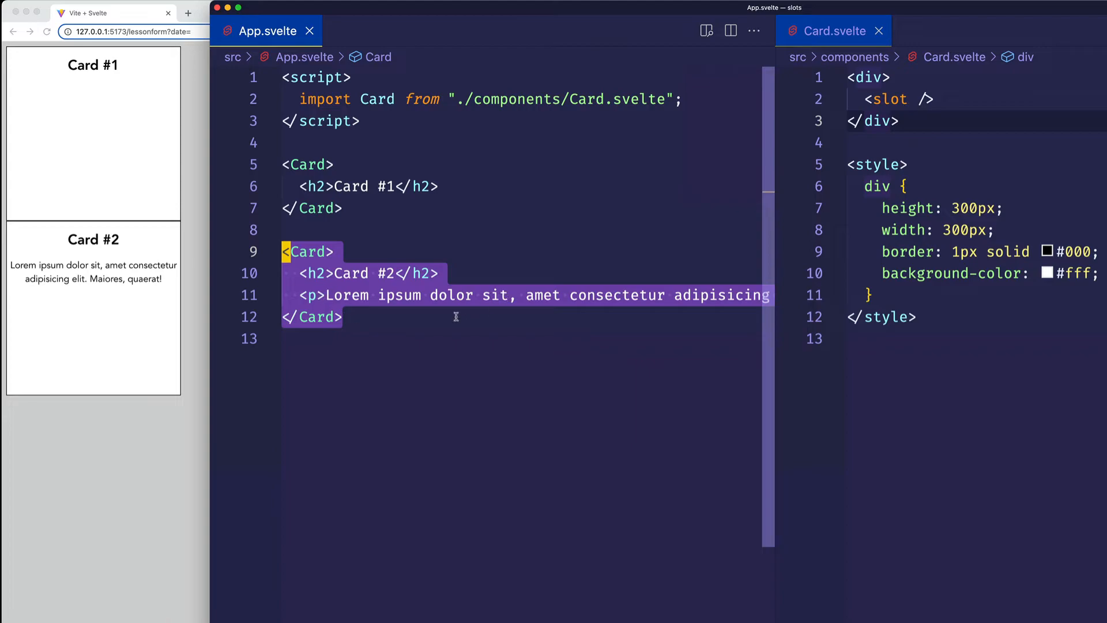
mouse_move(440, 284)
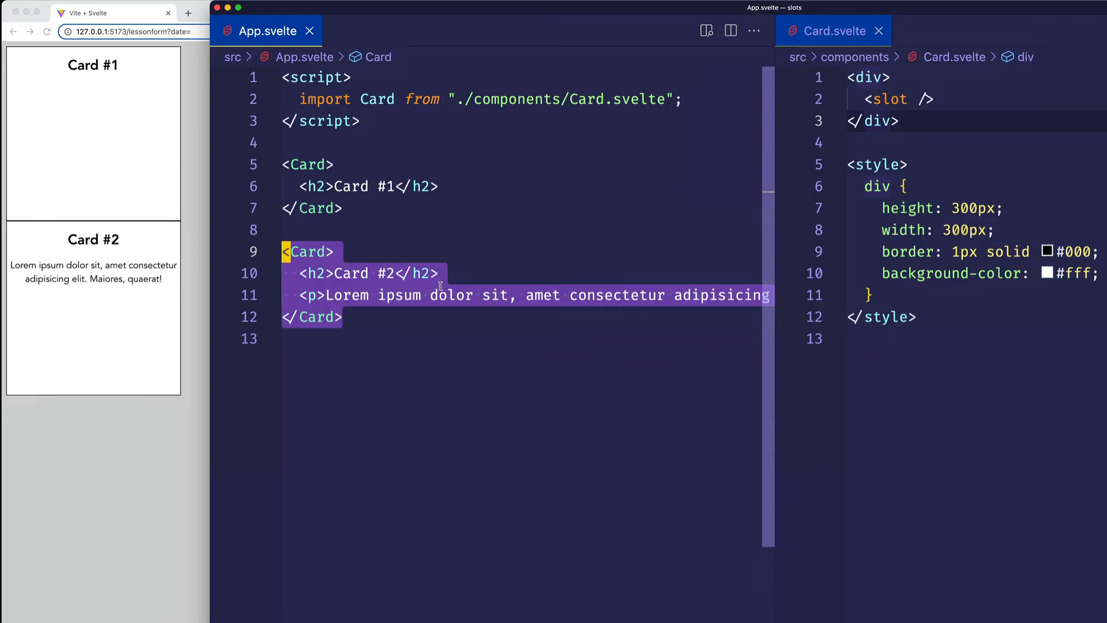
mouse_move(374, 169)
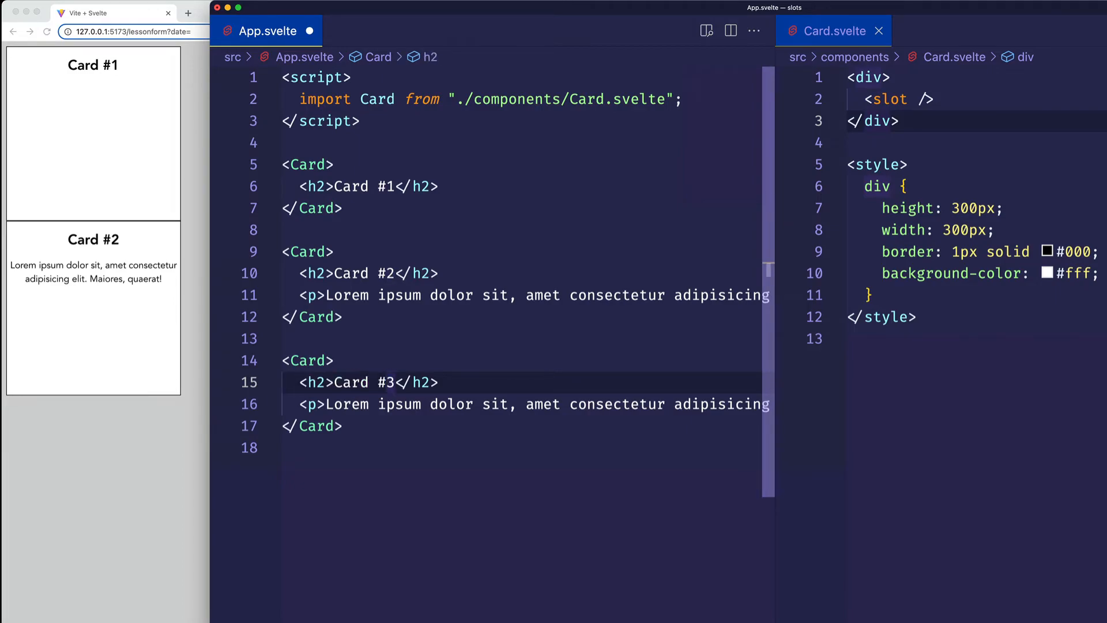
Step: Add a third Card with a Card #3 heading and a View Project button
type("bt")
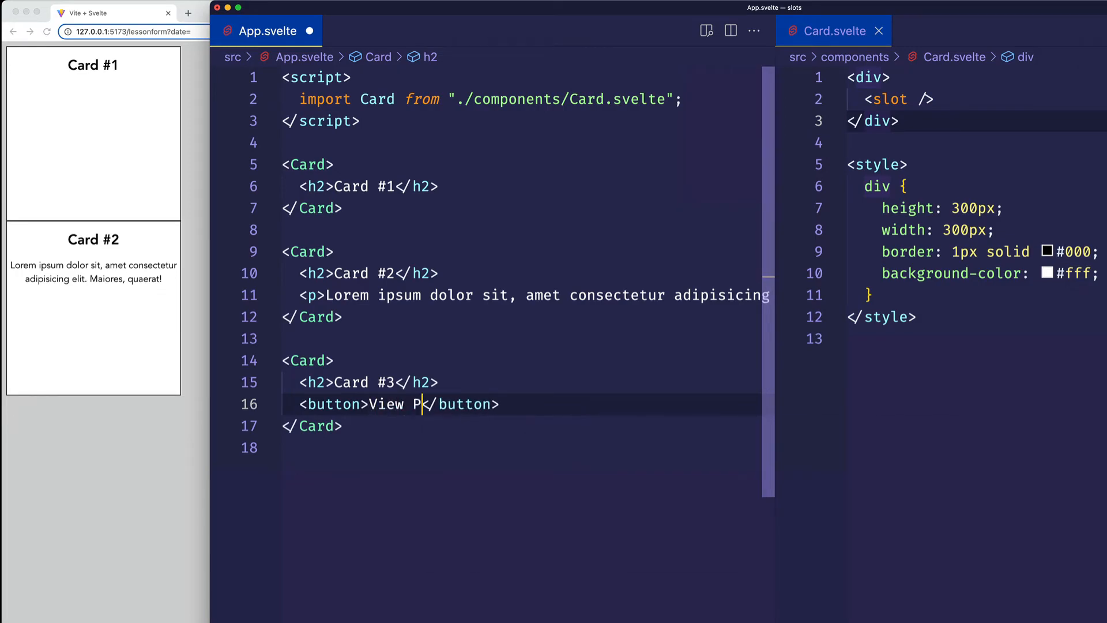
type("roject")
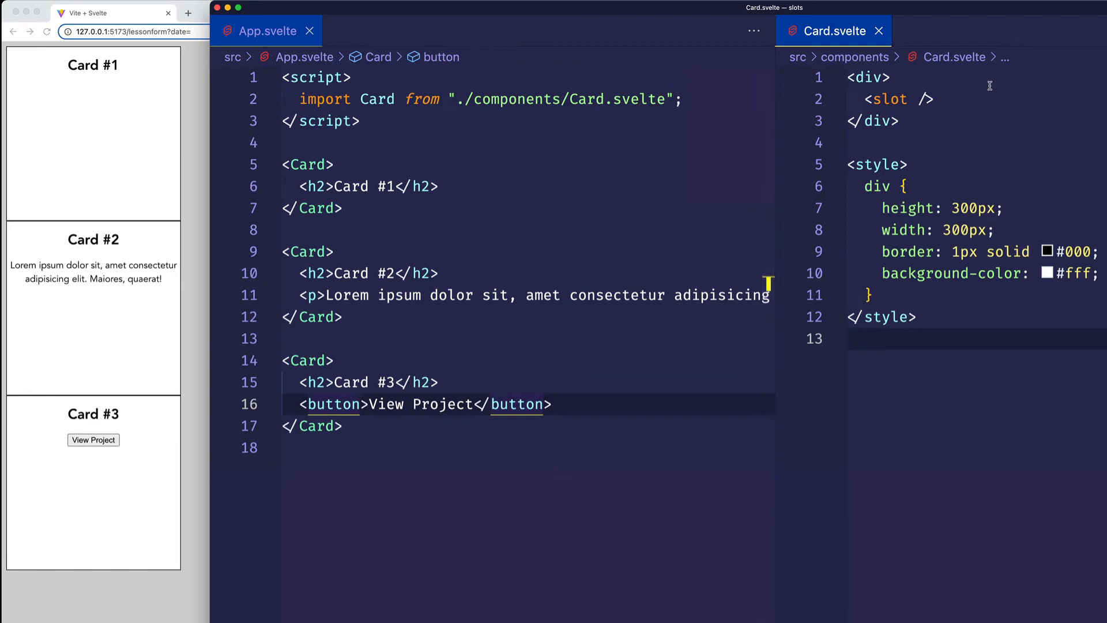
double_click(889, 99)
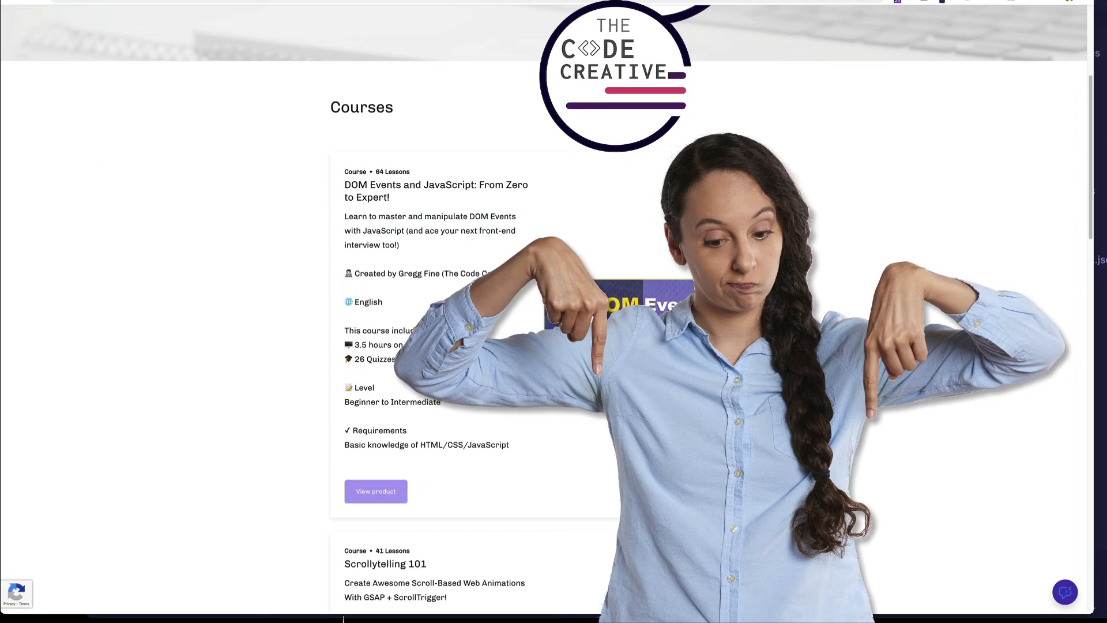
Step: Scroll down The Code Creative courses page to the DOM Events and Scrollytelling 101 listings
scroll("down", 3)
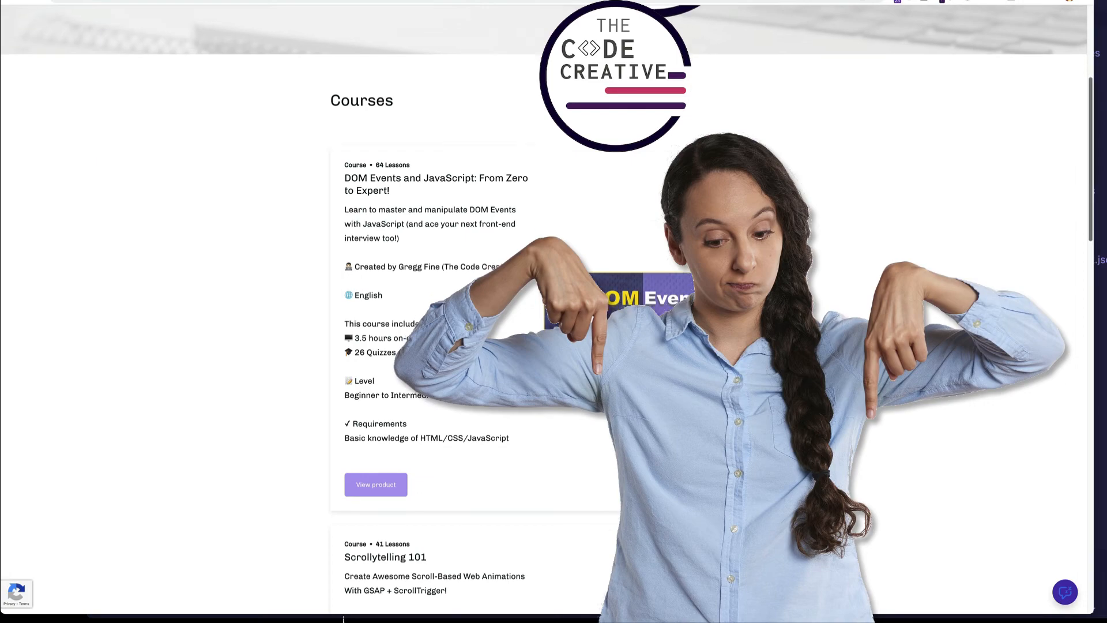
scroll("down", 3)
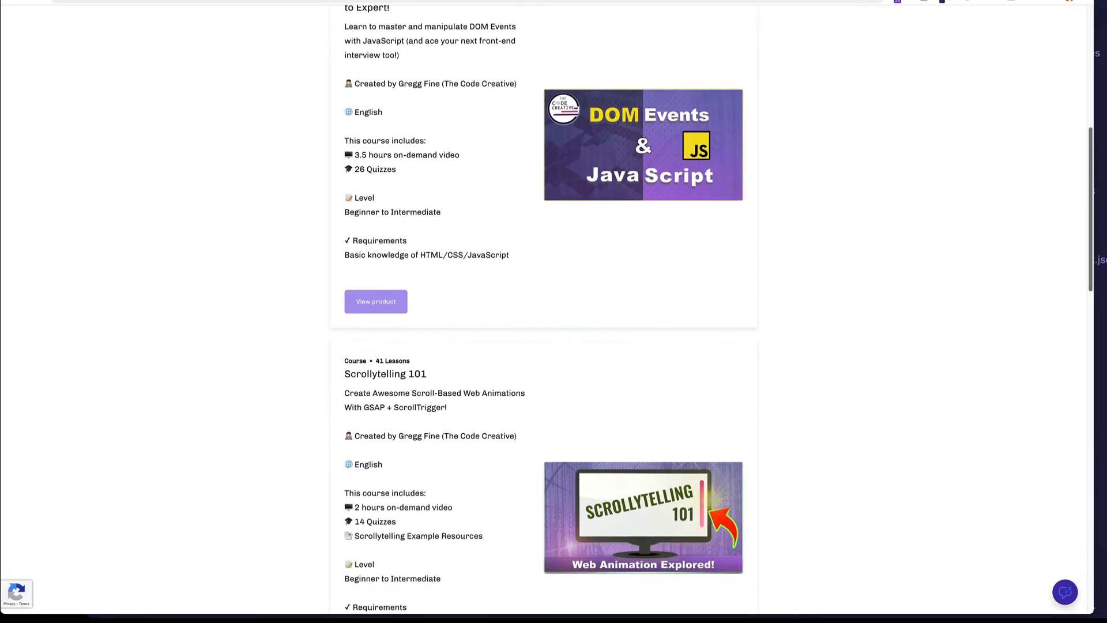
scroll("down", 3)
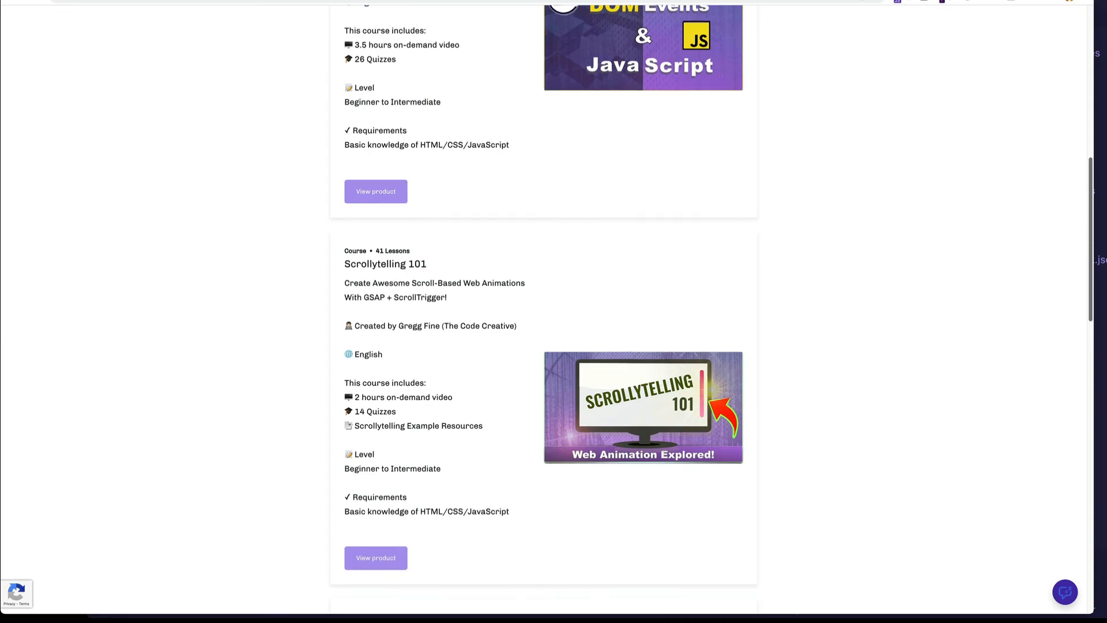